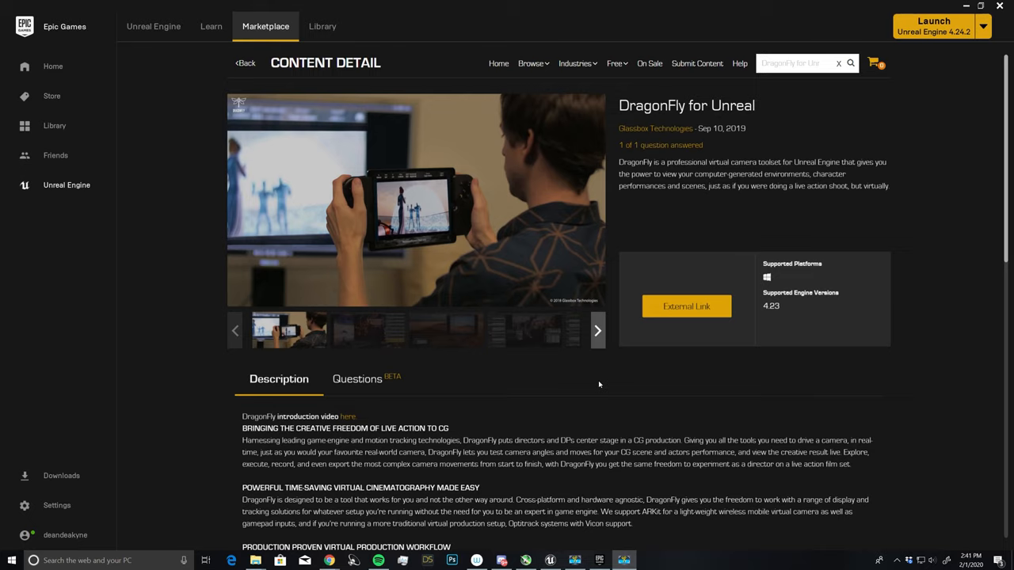
{"action": "mouse_move", "coordinate": [479, 269]}
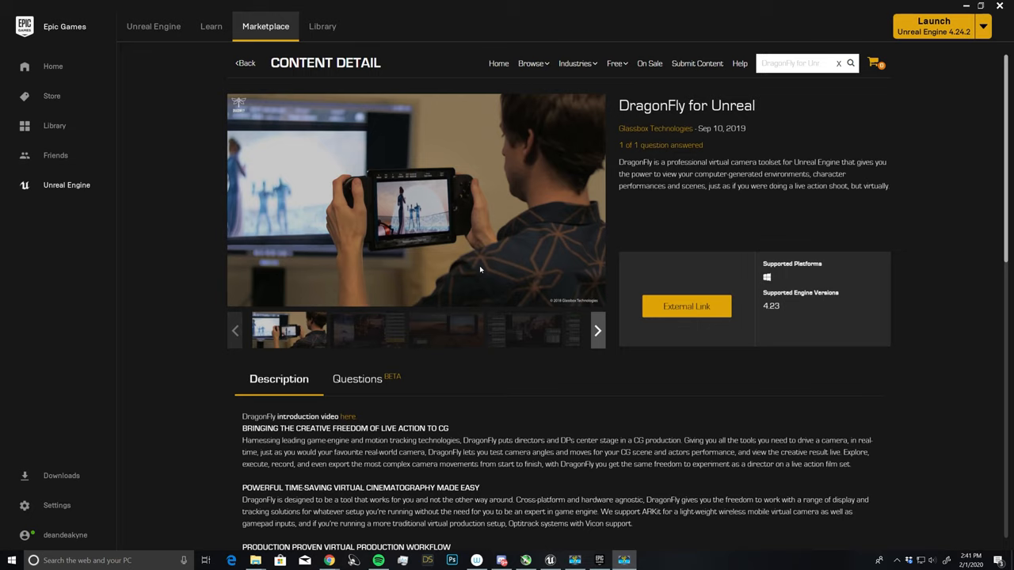
{"action": "mouse_move", "coordinate": [285, 22]}
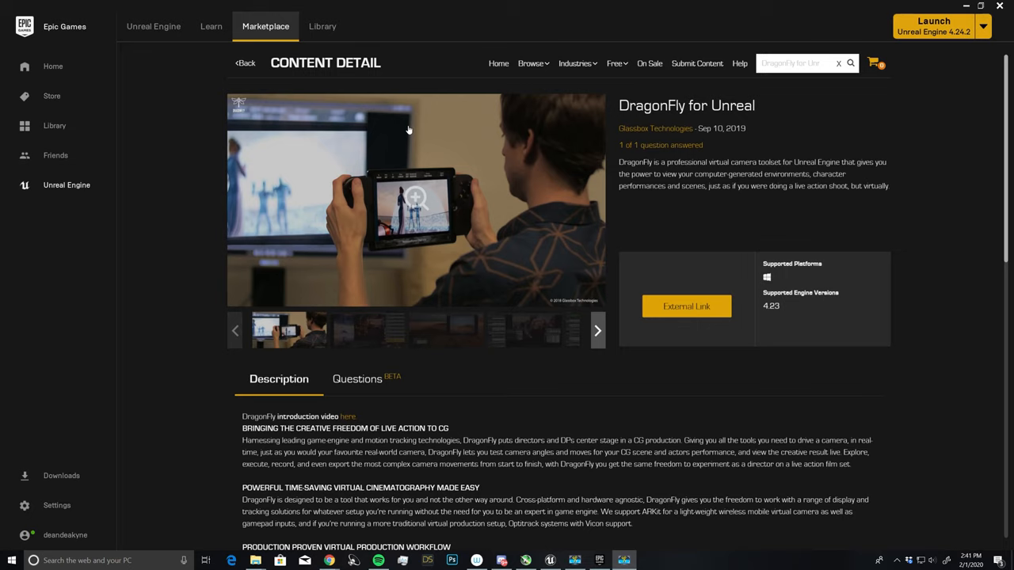
{"action": "mouse_move", "coordinate": [697, 326]}
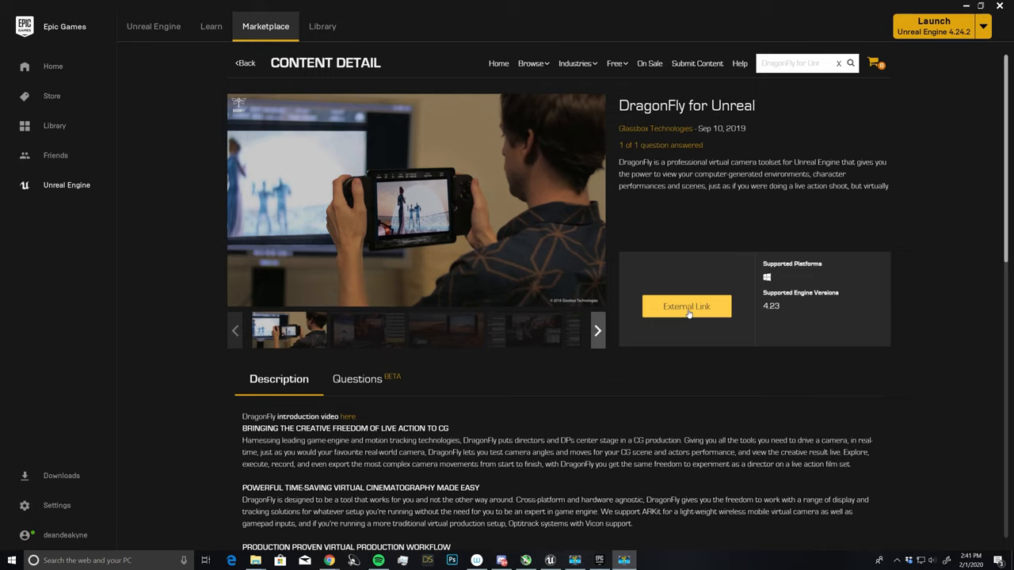
Follow the DragonFly for Unreal listing's external link to Glassbox's DragonFly product page.
{"action": "left_click", "coordinate": [686, 307]}
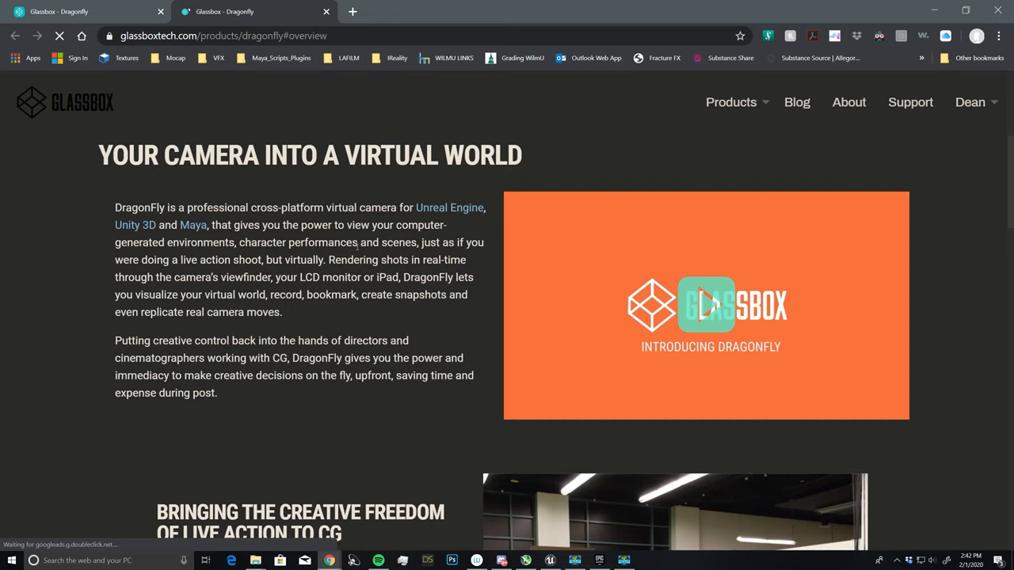
Show the Downloads section listing the Unreal 4.23 and 4.22 DragonFly files.
{"action": "scroll", "scroll_direction": "up", "scroll_amount": 3}
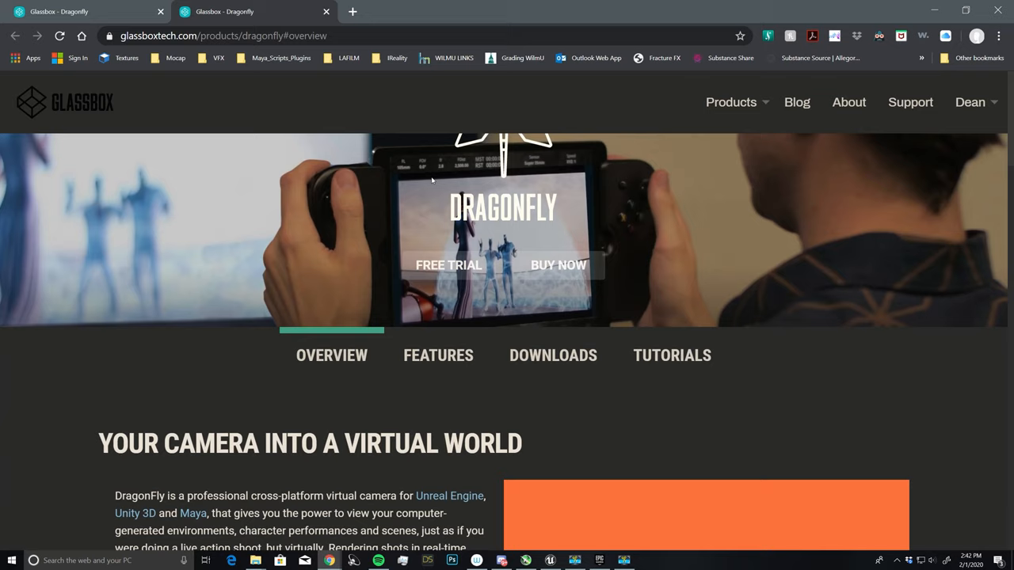
{"action": "mouse_move", "coordinate": [448, 265]}
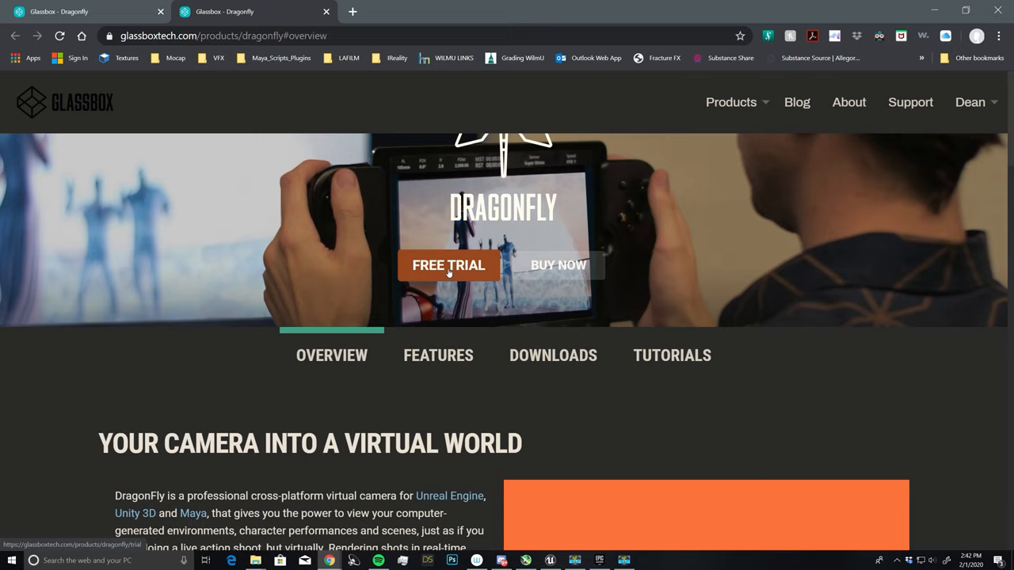
{"action": "mouse_move", "coordinate": [425, 243]}
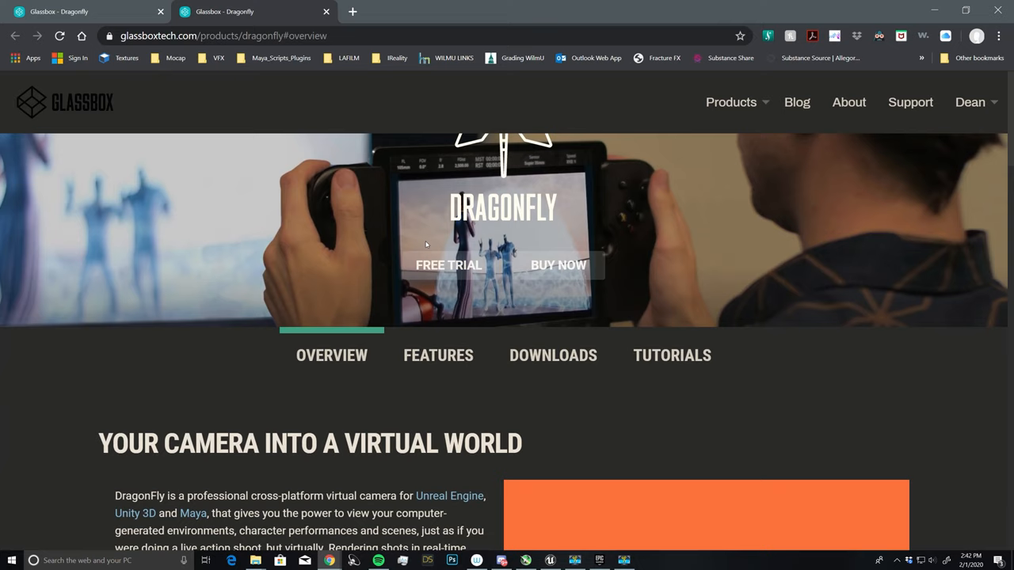
{"action": "left_click", "coordinate": [969, 101]}
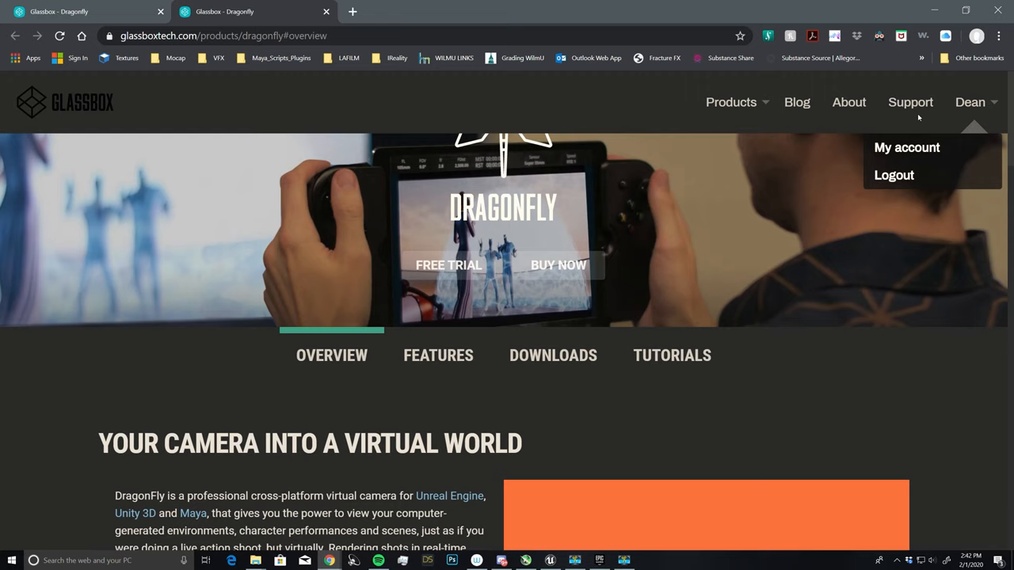
{"action": "left_click", "coordinate": [553, 355]}
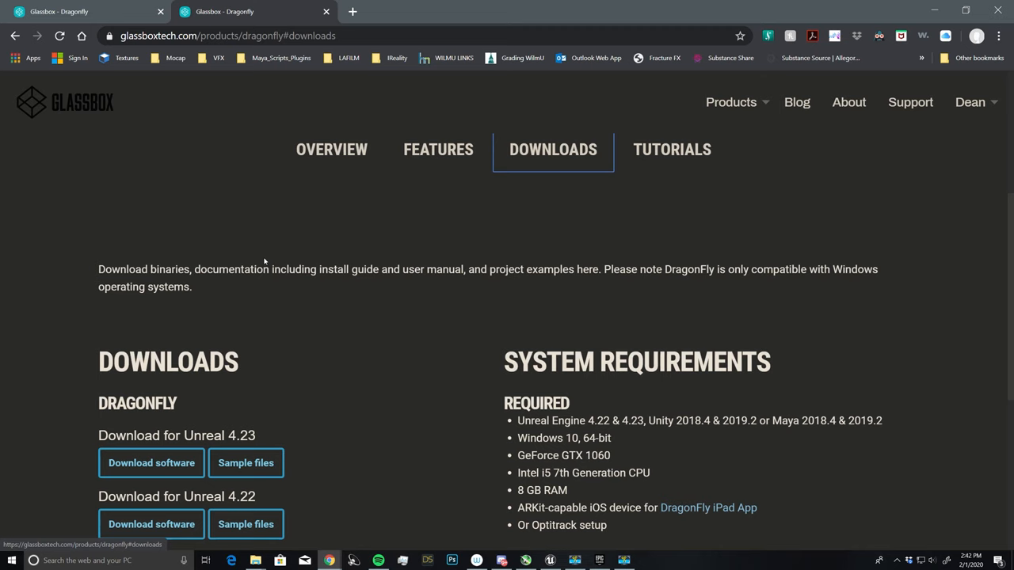
Highlight the Unreal 4.23 download version, then return to the DF_Plugin_TUT editor project.
{"action": "scroll", "scroll_direction": "up", "scroll_amount": 3}
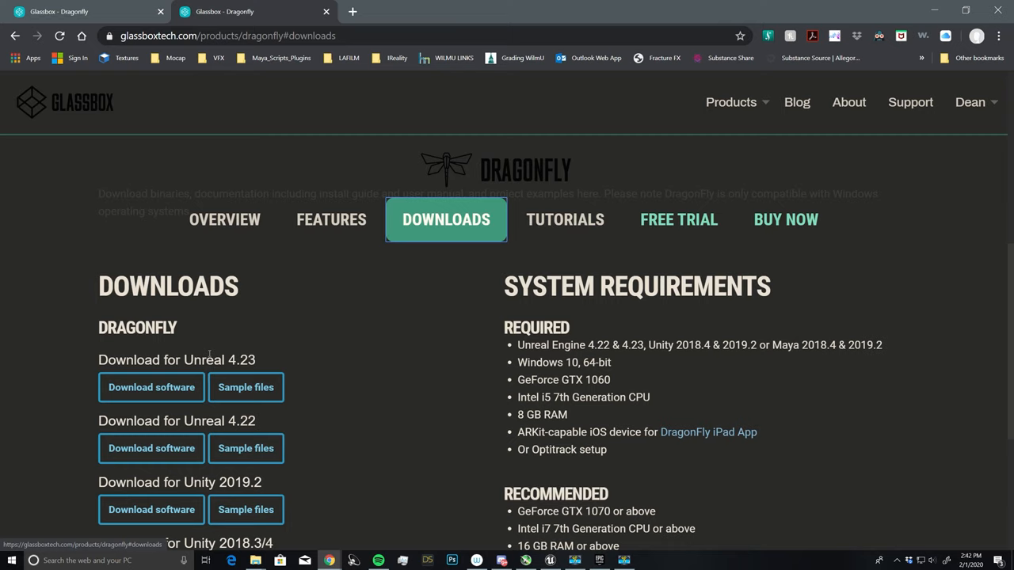
{"action": "double_click", "coordinate": [232, 360]}
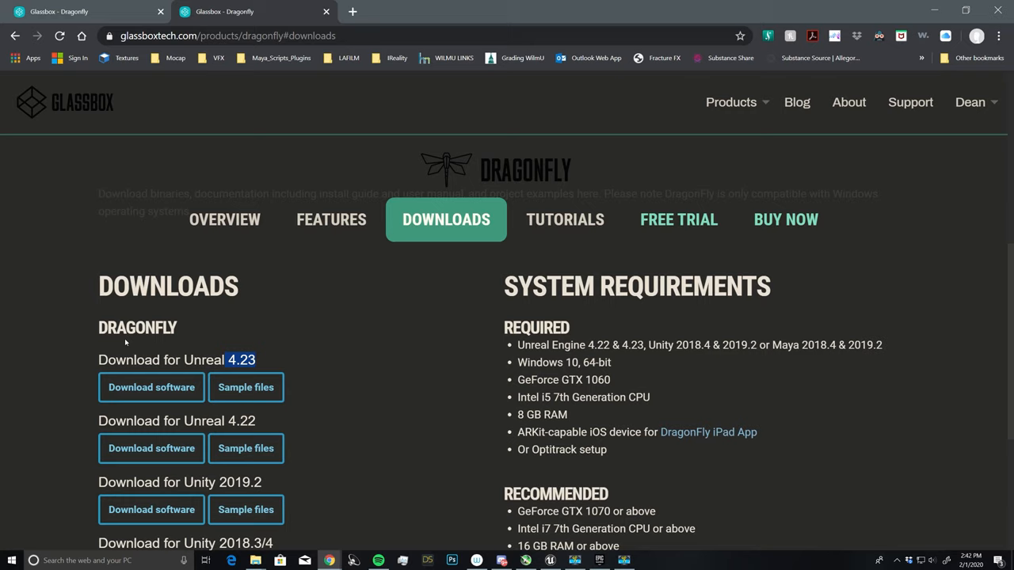
{"action": "mouse_move", "coordinate": [222, 339]}
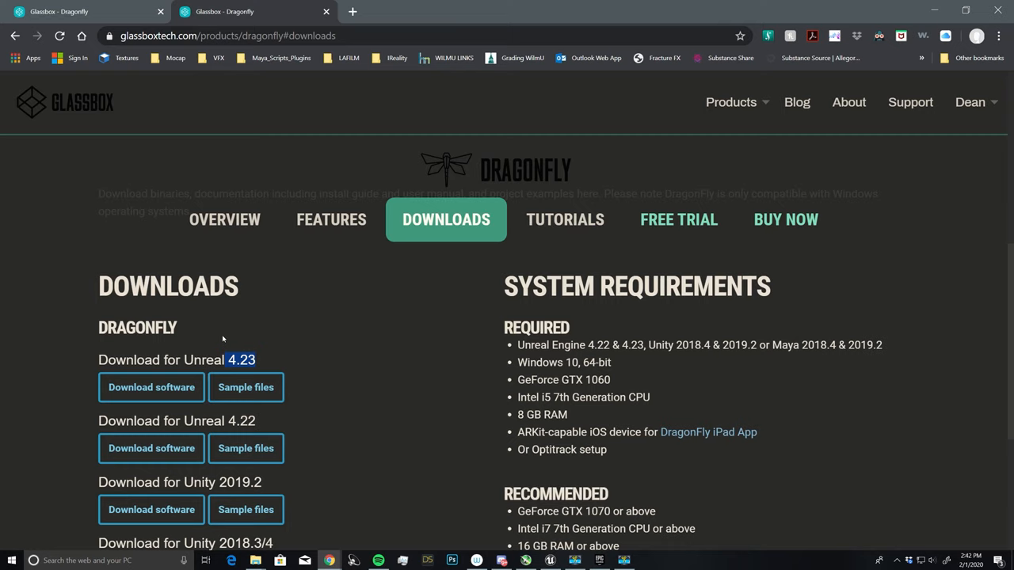
{"action": "mouse_move", "coordinate": [247, 387]}
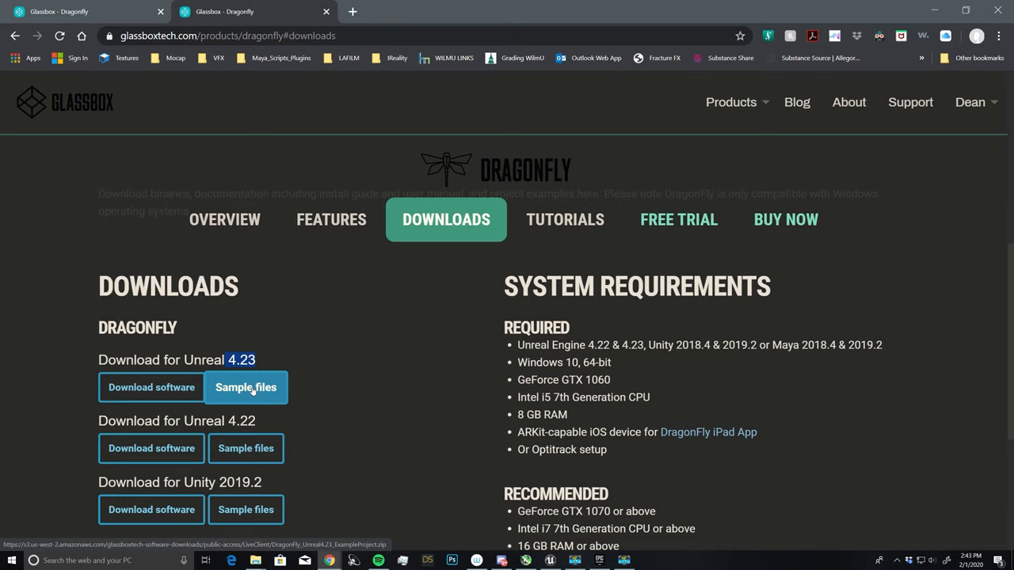
{"action": "mouse_move", "coordinate": [326, 363]}
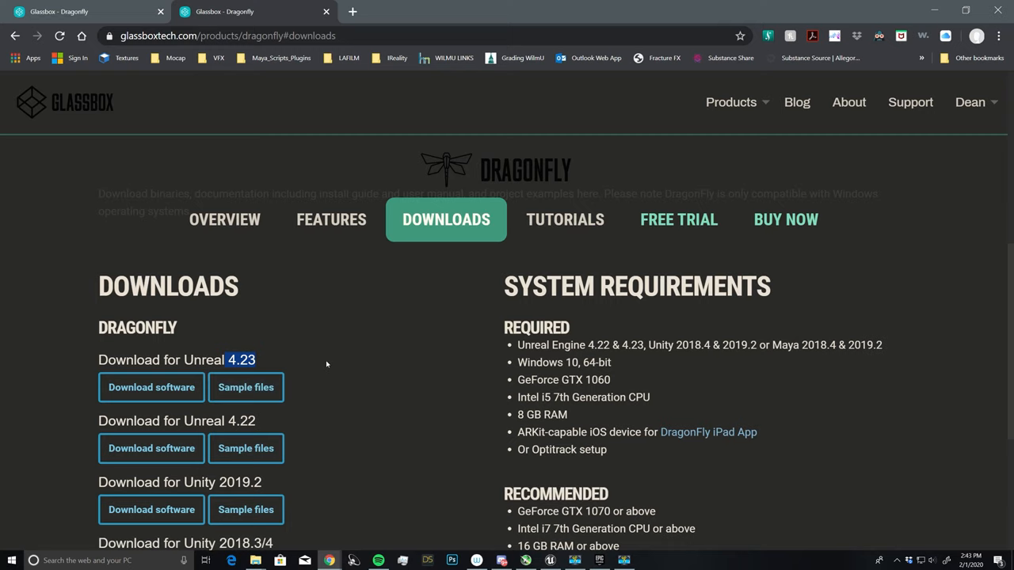
{"action": "mouse_move", "coordinate": [498, 342]}
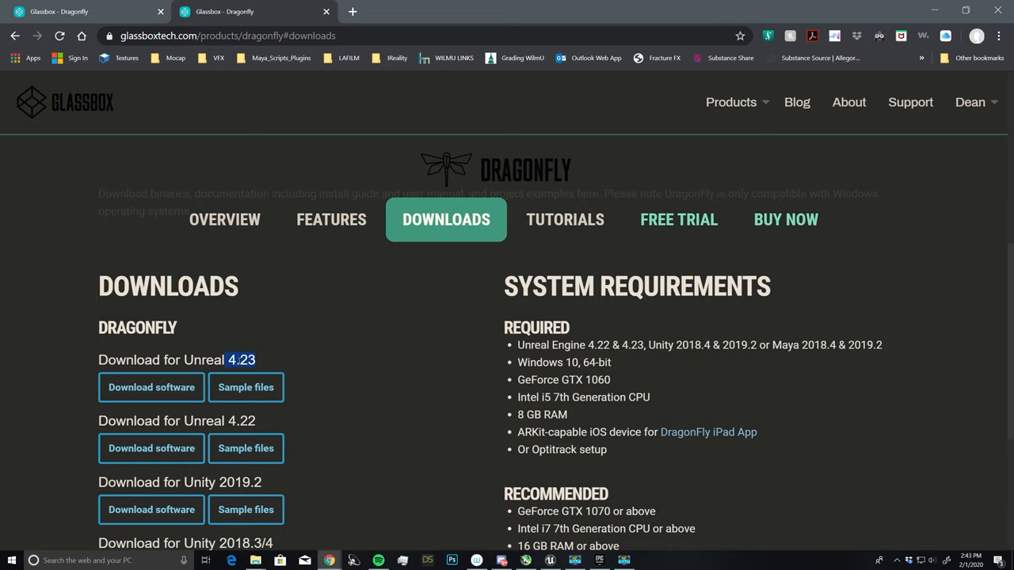
{"action": "mouse_move", "coordinate": [549, 560]}
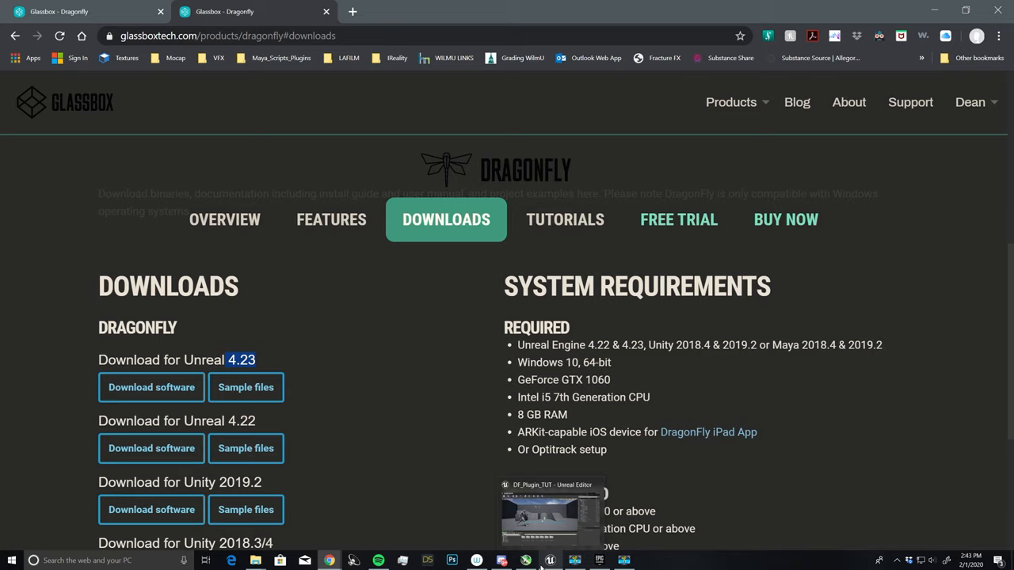
{"action": "left_click", "coordinate": [549, 511]}
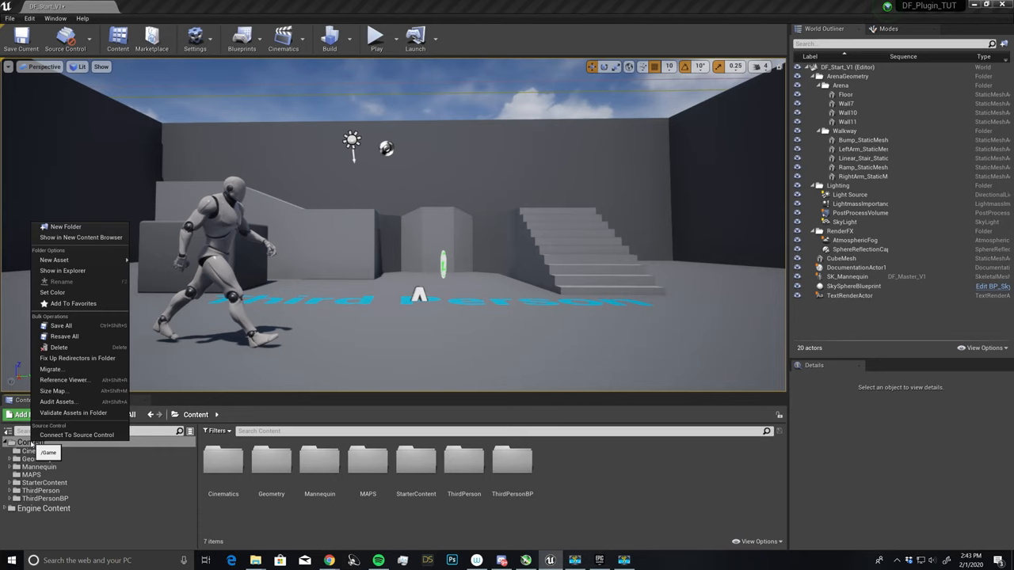
Reveal the DF_Plugin_TUT project folder in File Explorer via Show in Explorer.
{"action": "left_click", "coordinate": [62, 270]}
{"action": "type", "text": "Plugins"}
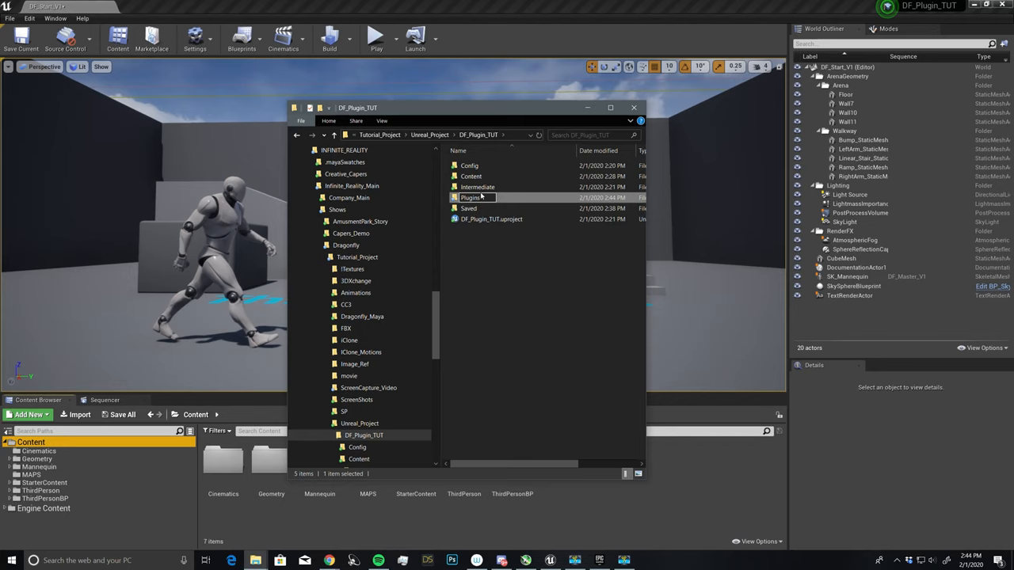
{"action": "mouse_move", "coordinate": [469, 197]}
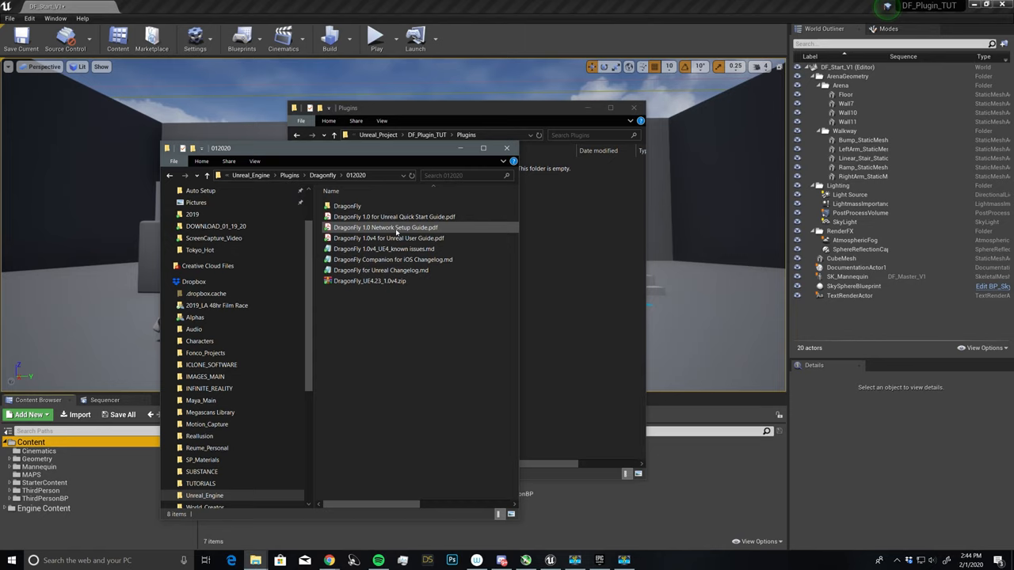
Open the 01212020 download folder and select the DragonFly plugin folder to copy.
{"action": "left_click", "coordinate": [208, 175]}
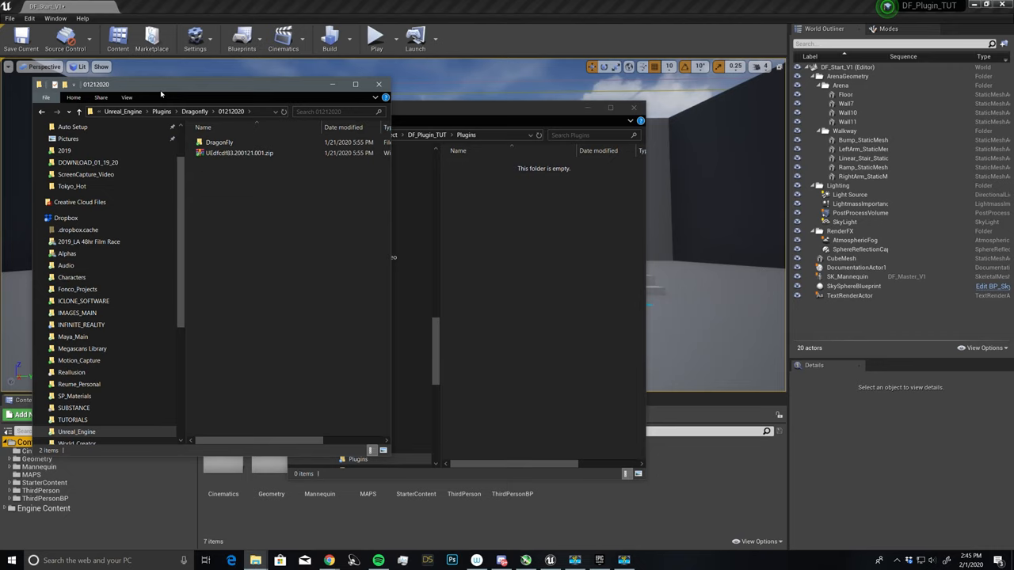
{"action": "mouse_move", "coordinate": [228, 198]}
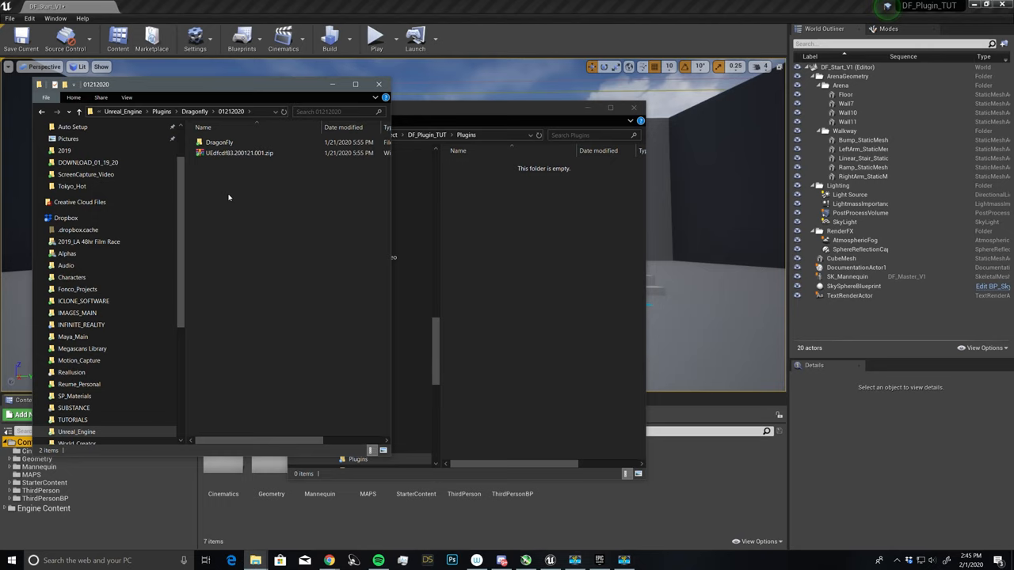
{"action": "double_click", "coordinate": [220, 142]}
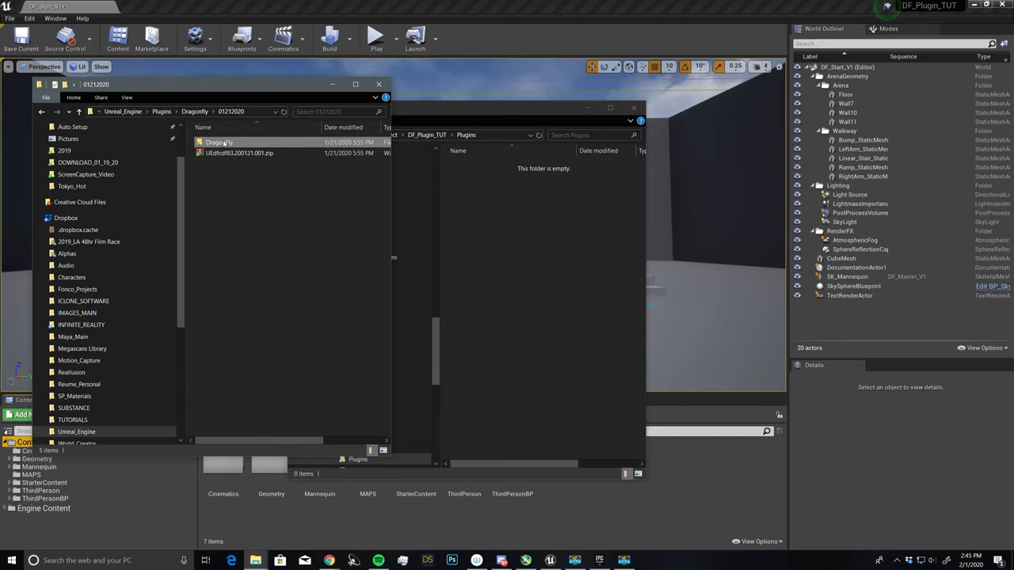
{"action": "left_click", "coordinate": [219, 142]}
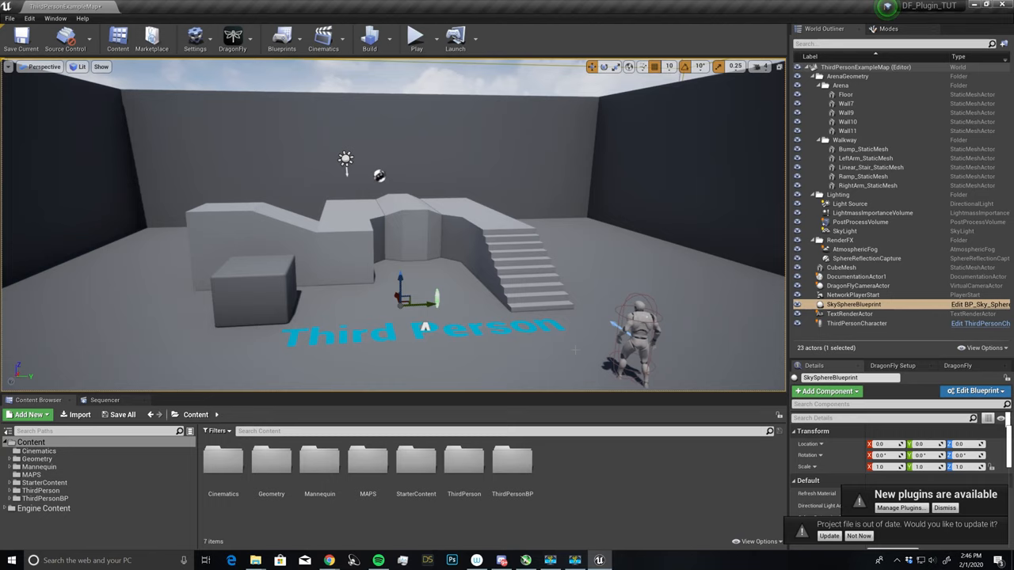
{"action": "mouse_move", "coordinate": [232, 37]}
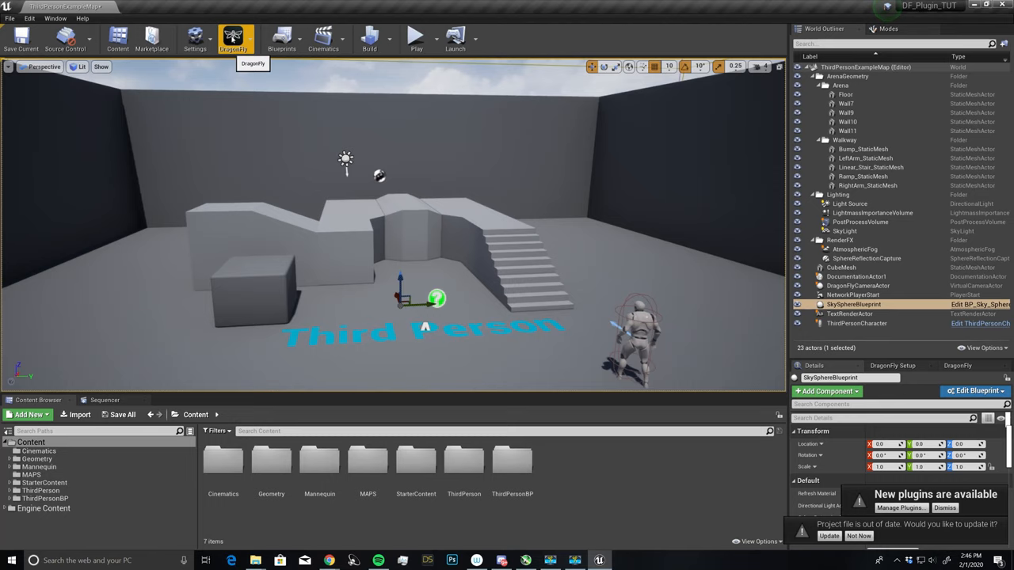
Run DragonFly Setup to add the camera actor, then view DragonFly enabled in Plugins.
{"action": "left_click", "coordinate": [232, 38]}
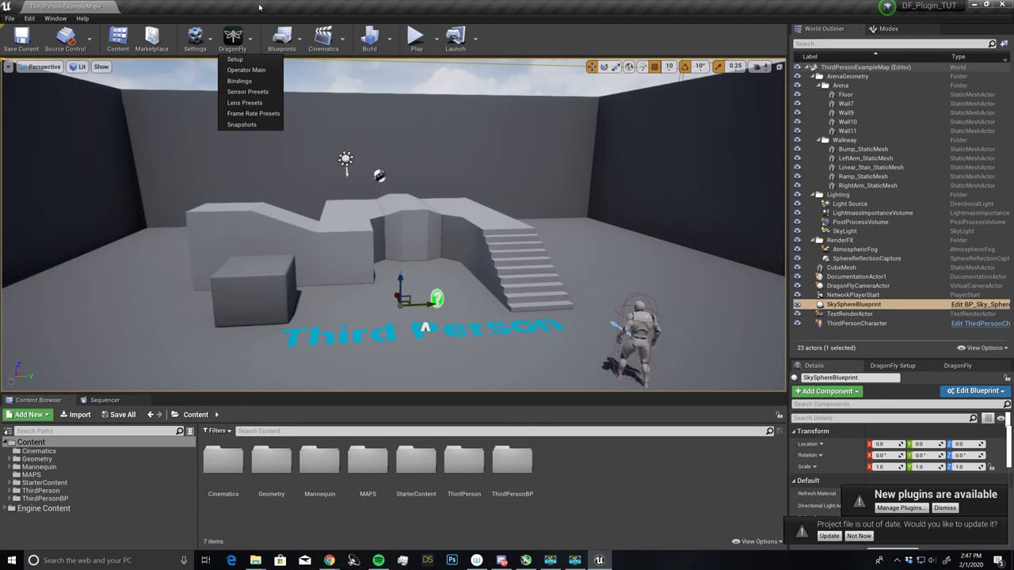
{"action": "left_click", "coordinate": [857, 286]}
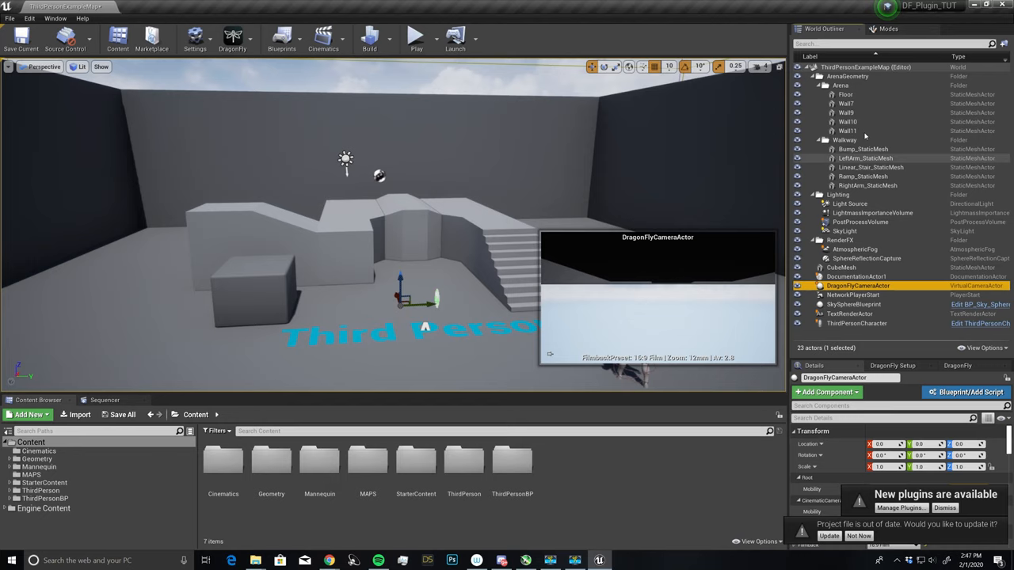
{"action": "left_click", "coordinate": [898, 508]}
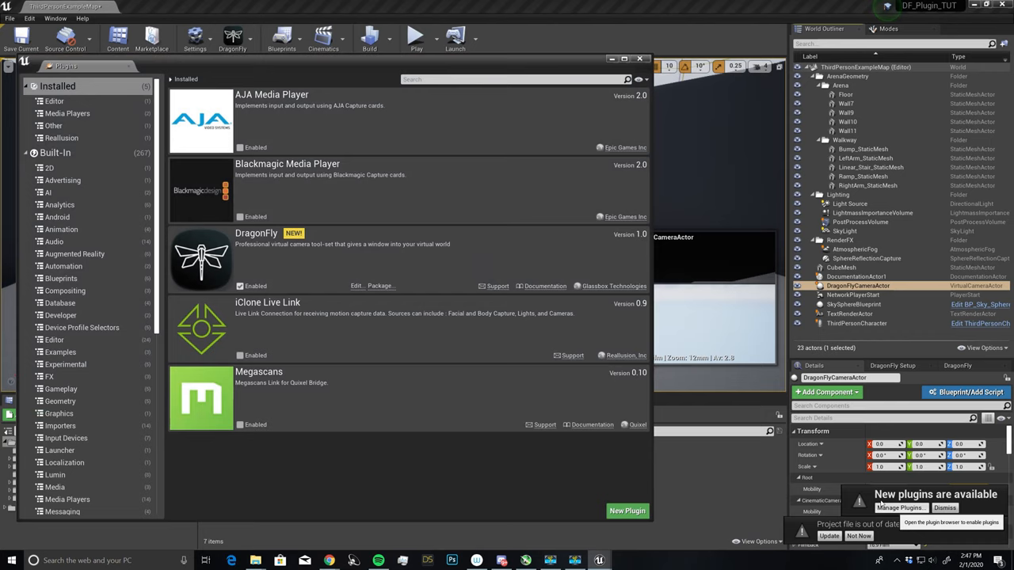